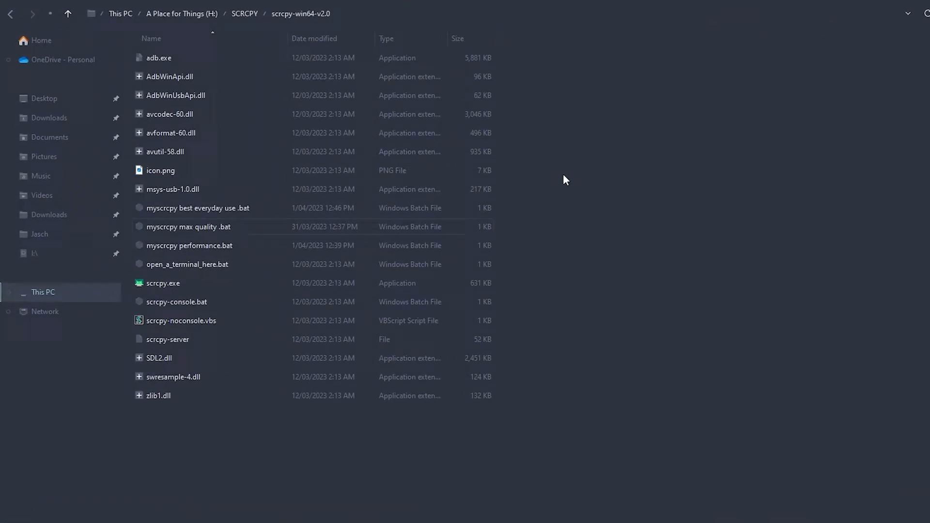
Create a new text document in the scrcpy-win64-v2.0 folder and rename it 'myscrcpy MAX.bat'.
{"action": "right_click", "coordinate": [562, 183]}
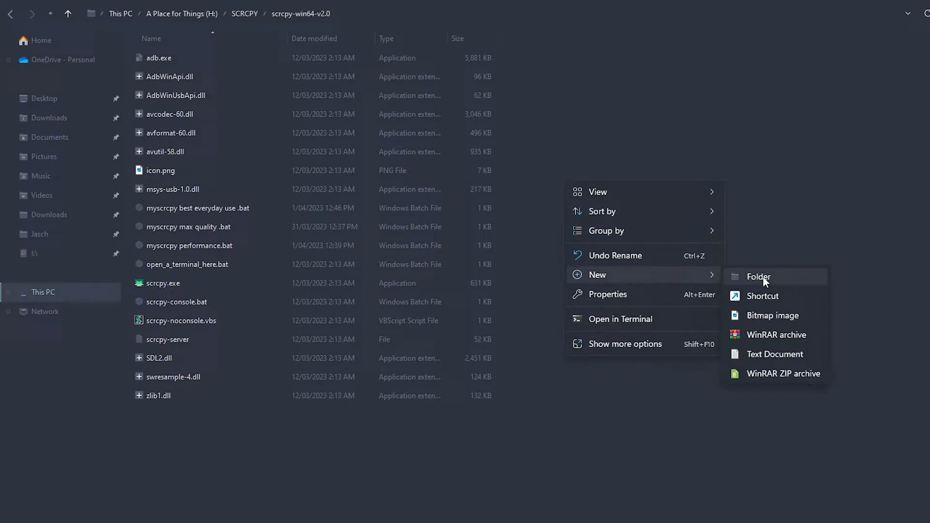
{"action": "left_click", "coordinate": [774, 354]}
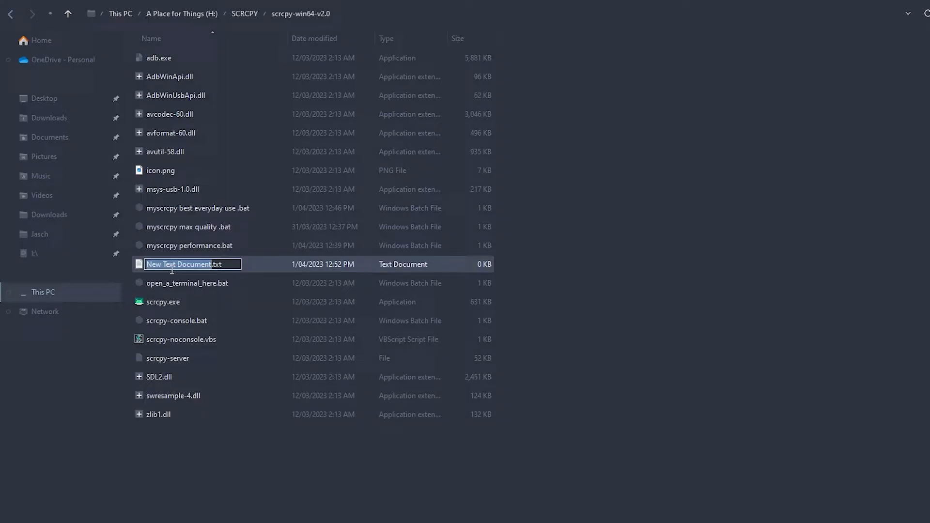
{"action": "type", "text": "mystxt"}
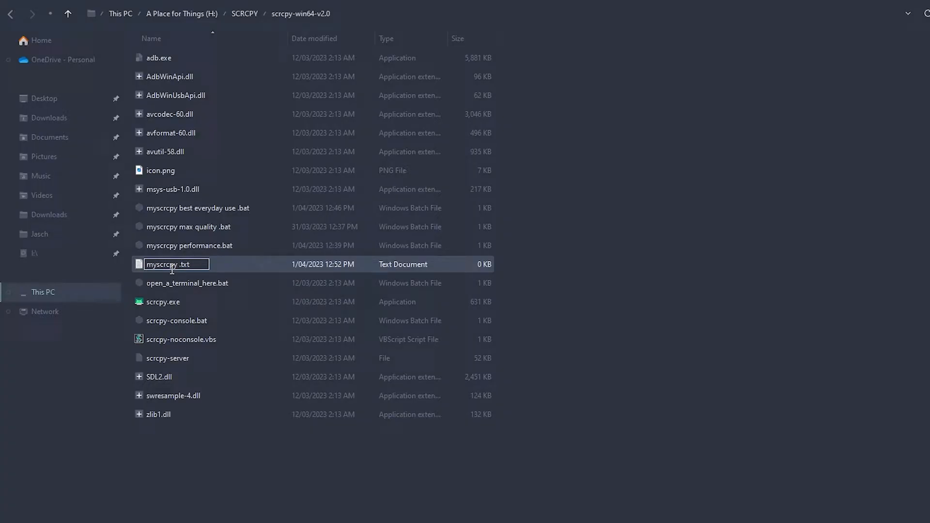
{"action": "type", "text": "MAX"}
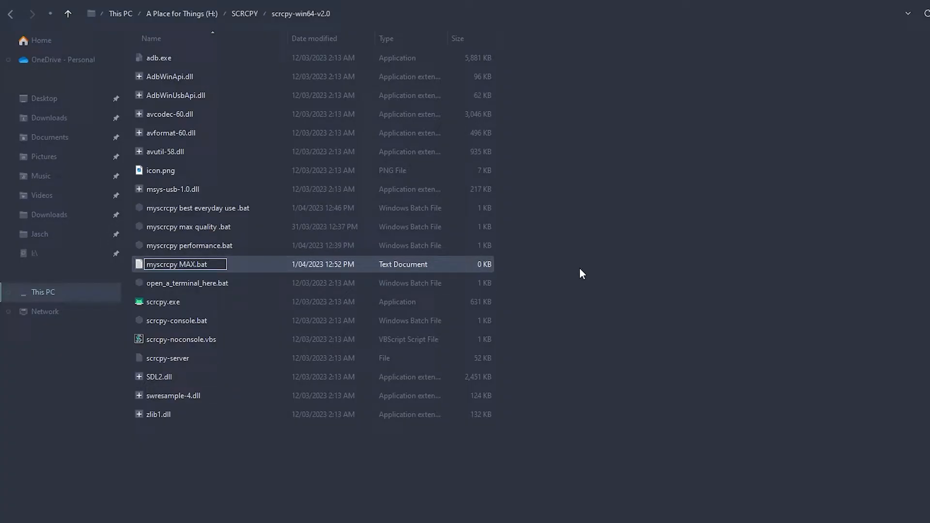
{"action": "key", "text": "enter"}
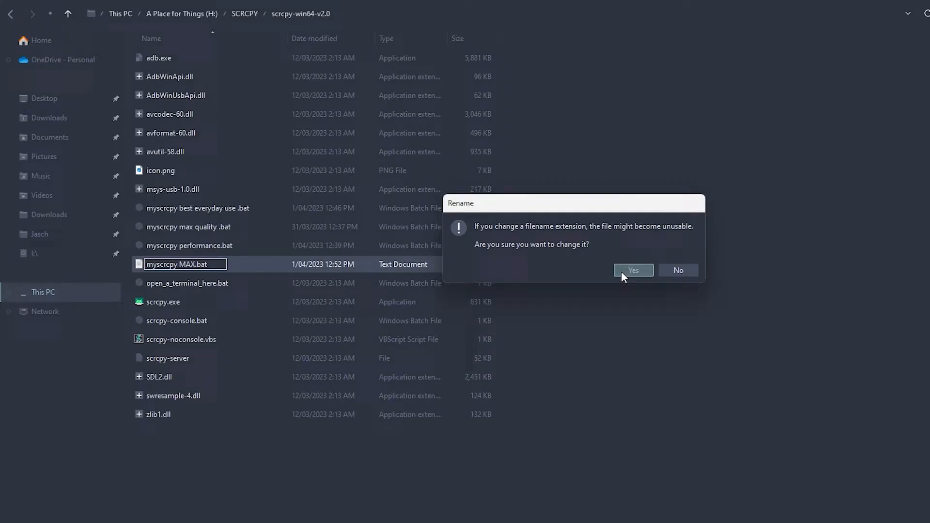
Accept the extension change so 'myscrcpy MAX.bat' becomes a Windows Batch File.
{"action": "left_click", "coordinate": [632, 270]}
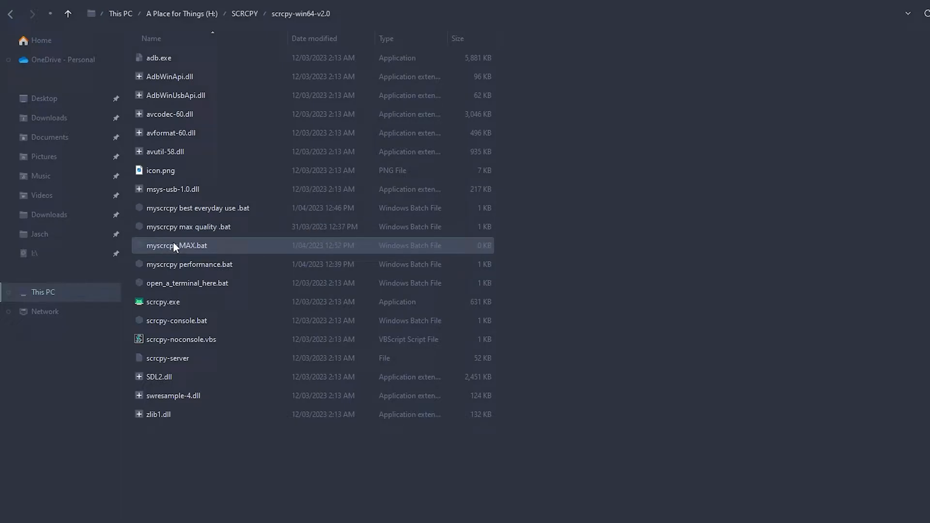
{"action": "left_click", "coordinate": [177, 245]}
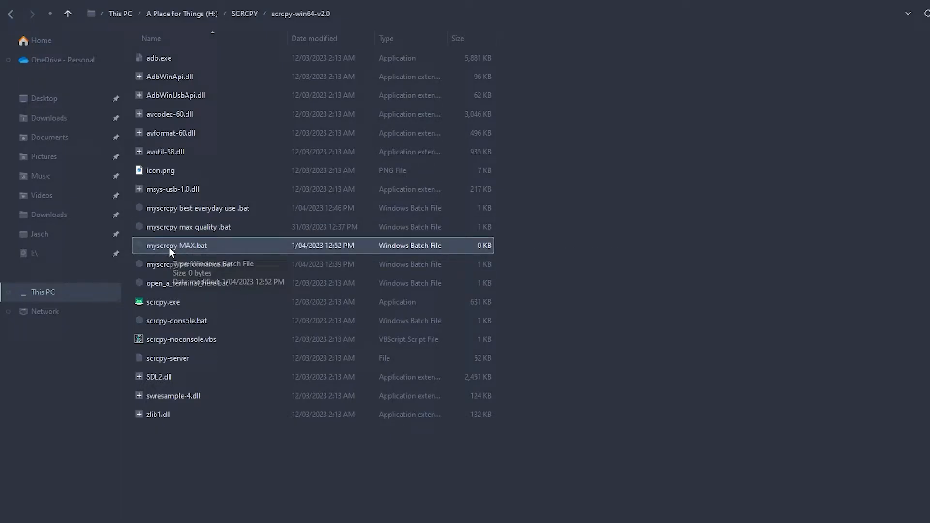
{"action": "right_click", "coordinate": [177, 246]}
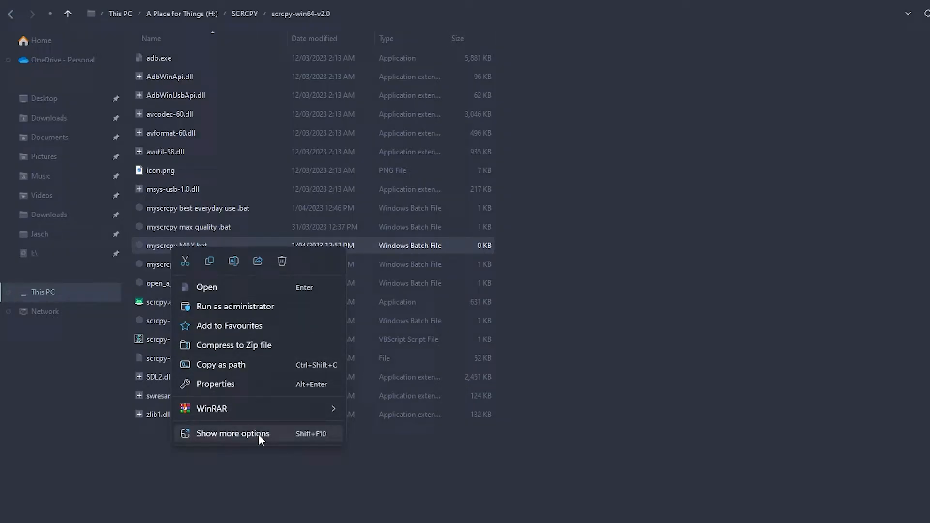
{"action": "left_click", "coordinate": [233, 433]}
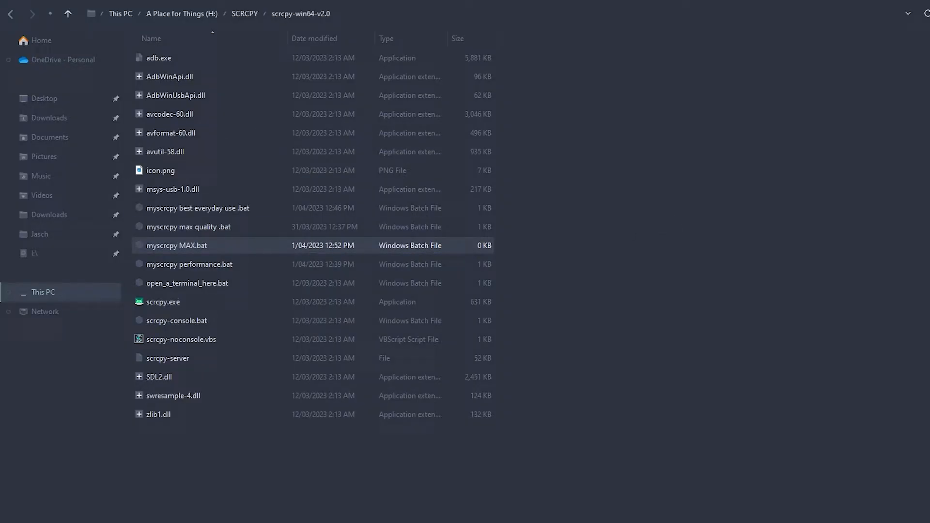
Open myscrcpy MAX.bat in Notepad and paste the scrcpy command with screen-off, show-touches and stay-awake options.
{"action": "double_click", "coordinate": [177, 246]}
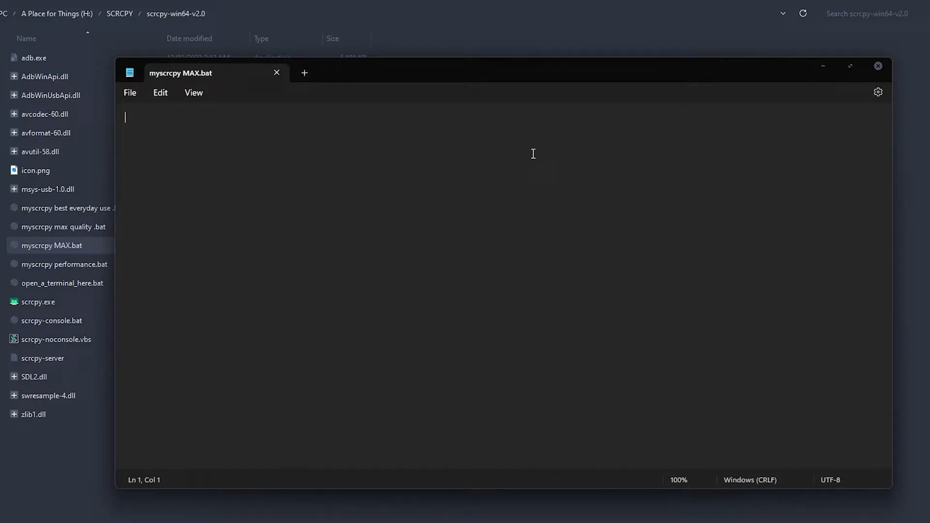
{"action": "type", "text": "scrcpy --turn-screen-off --disable-screensaver --show-touches --stay-awake --video-codec=h265 --video-bit-rate=16M --audio-bit-rate=256K --max-fps=144"}
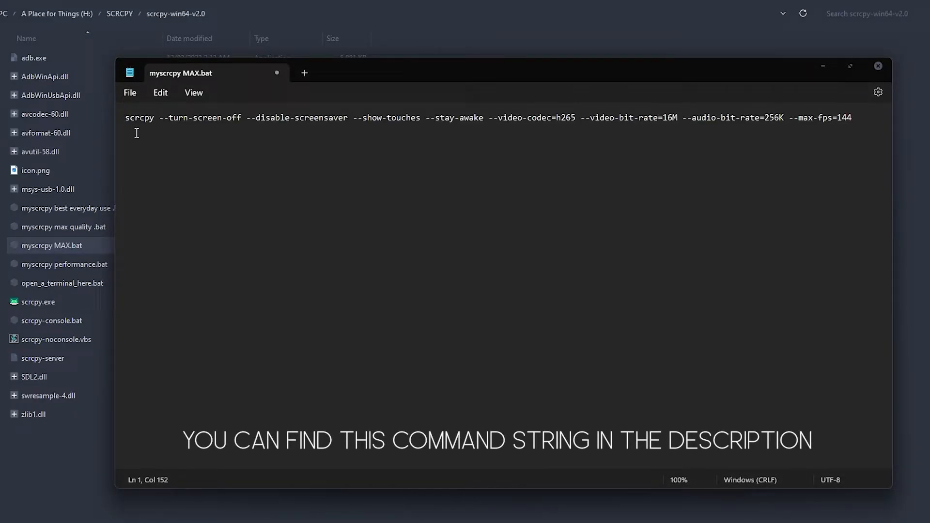
{"action": "left_click", "coordinate": [131, 118]}
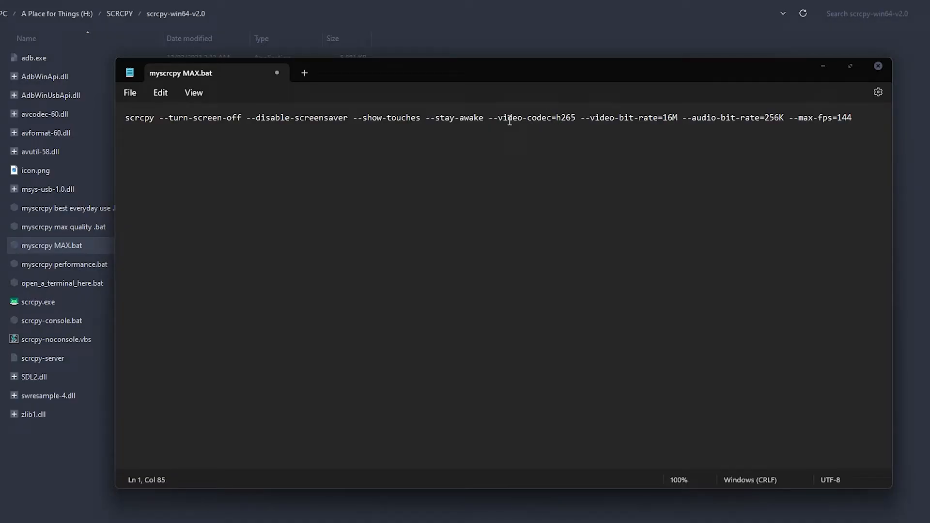
Highlight the h265 video codec, 16M bit rate and 144 max-fps options, then make a small edit.
{"action": "left_click_drag", "start_coordinate": [579, 116], "coordinate": [637, 117]}
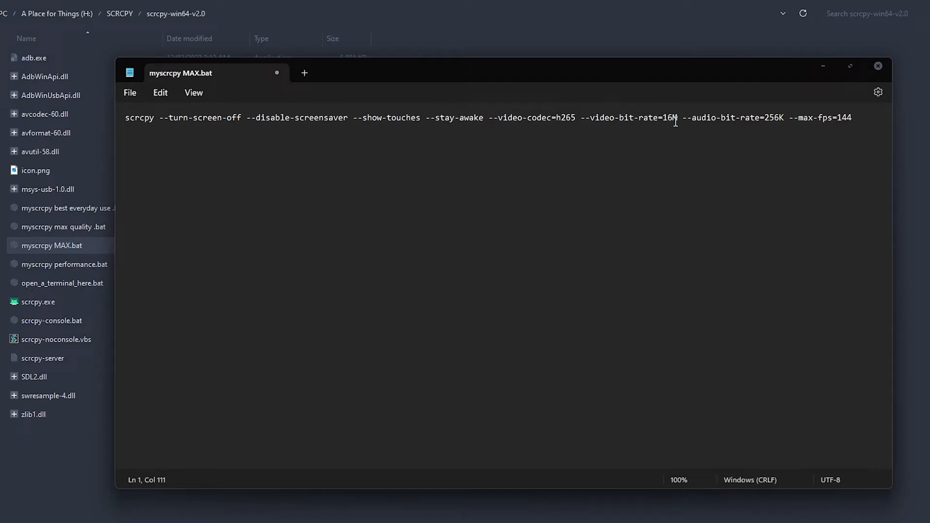
{"action": "left_click_drag", "start_coordinate": [682, 117], "coordinate": [784, 116]}
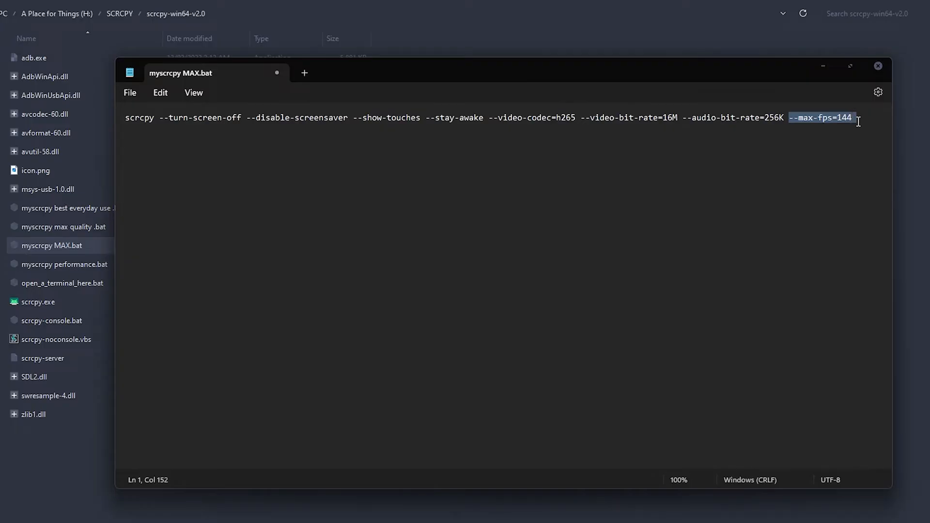
{"action": "left_click", "coordinate": [790, 117]}
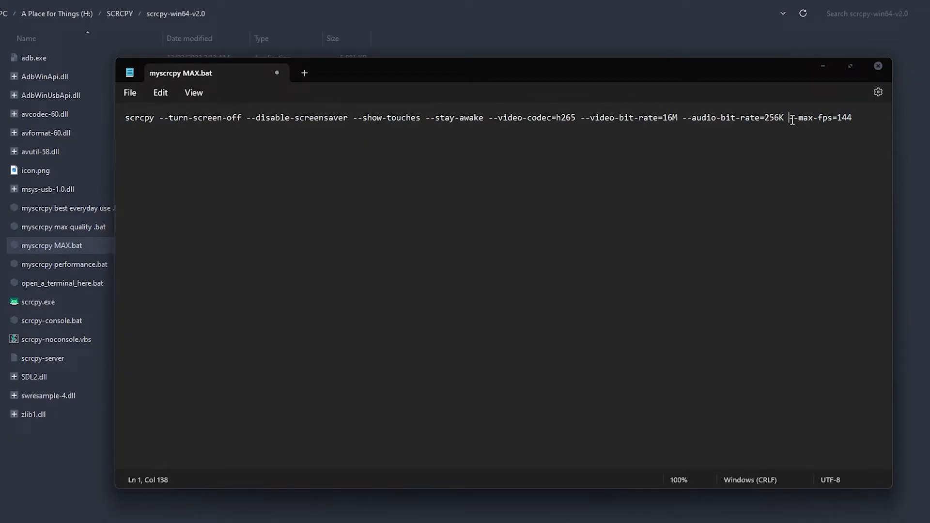
{"action": "key", "text": "backspace"}
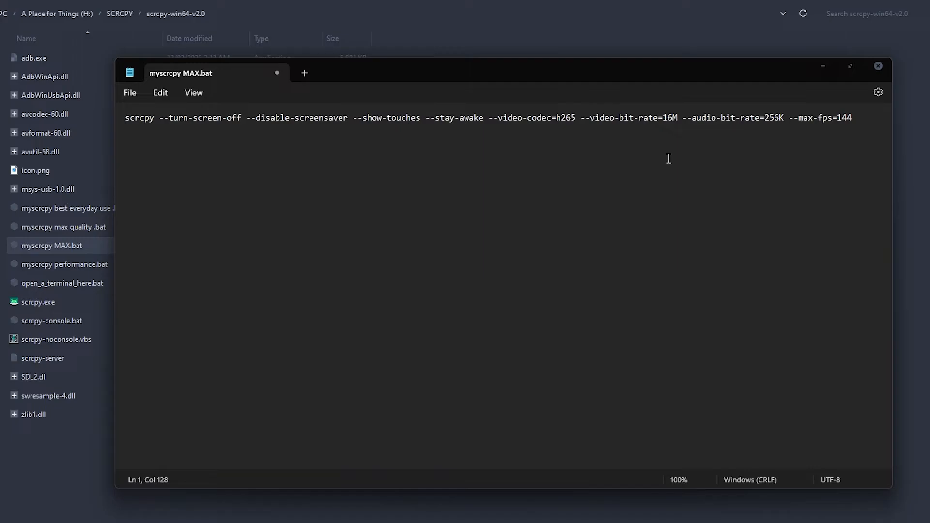
{"action": "left_click", "coordinate": [130, 93]}
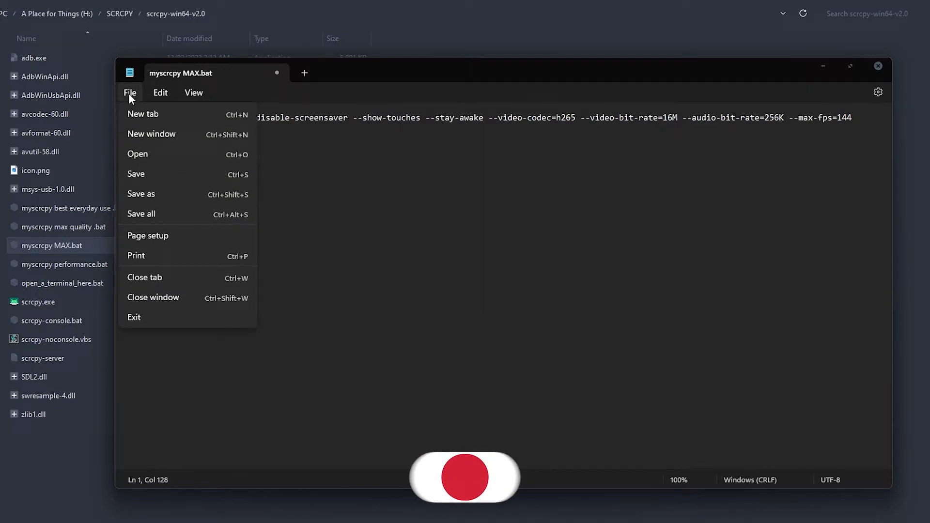
{"action": "mouse_move", "coordinate": [156, 178]}
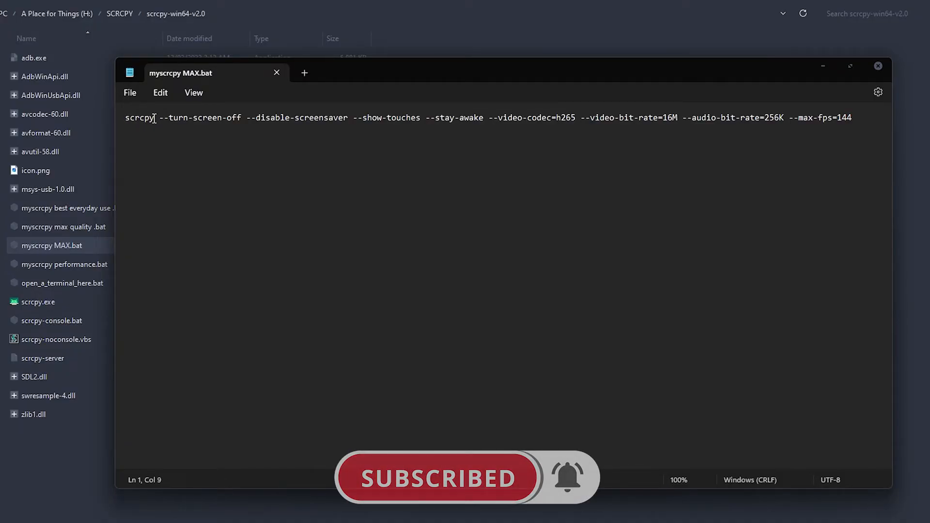
Highlight the screen-off and screensaver options, then save myscrcpy MAX.bat and close Notepad.
{"action": "left_click_drag", "start_coordinate": [158, 117], "coordinate": [318, 117]}
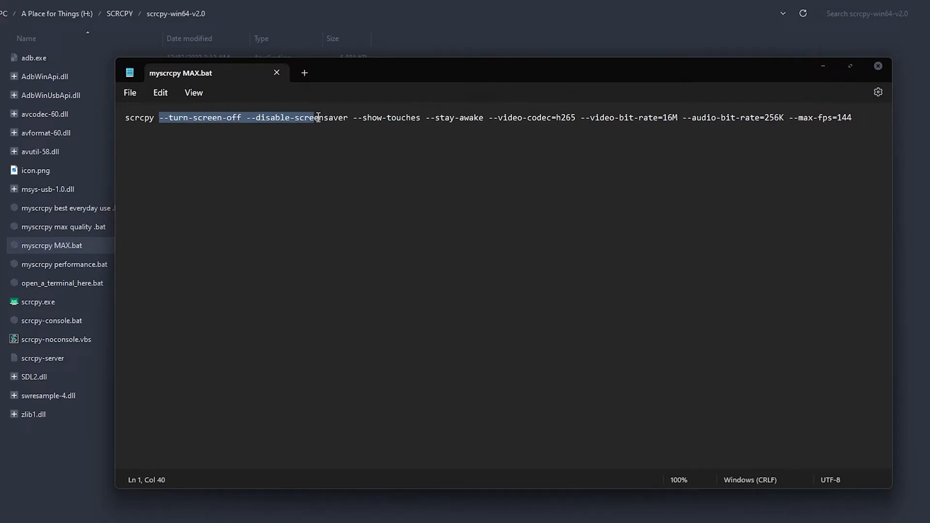
{"action": "left_click", "coordinate": [495, 116]}
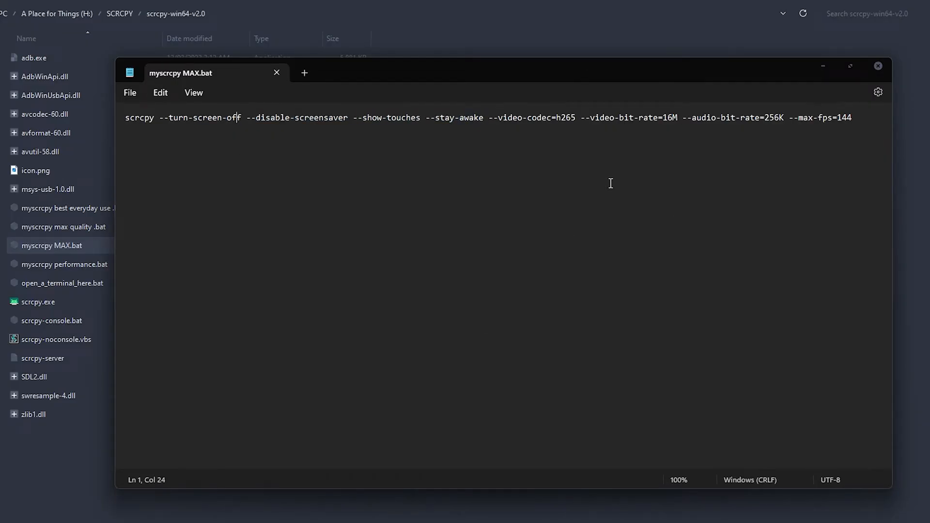
{"action": "mouse_move", "coordinate": [918, 57]}
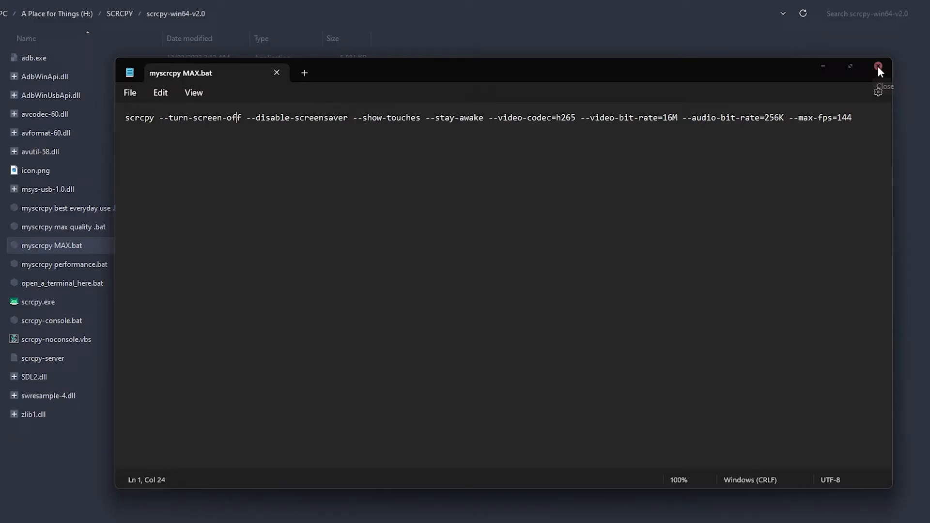
{"action": "left_click", "coordinate": [878, 66]}
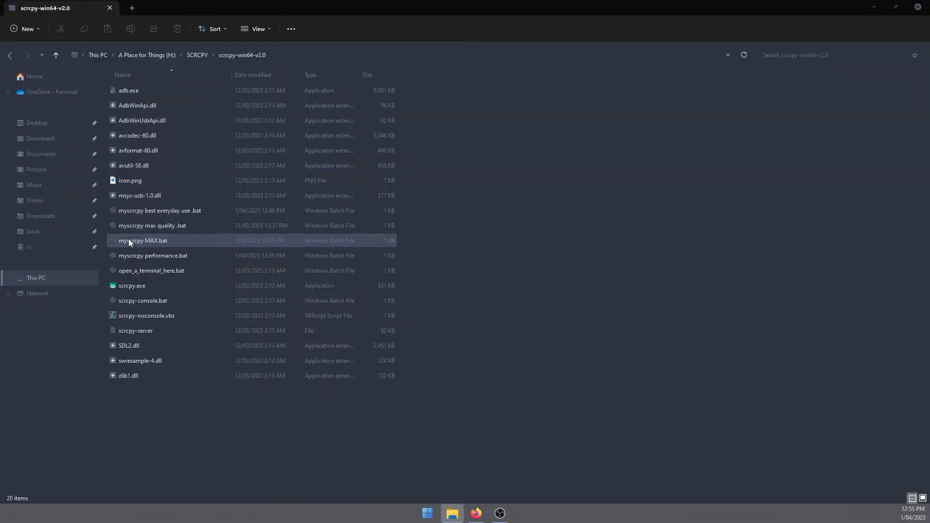
Run myscrcpy MAX.bat to launch scrcpy mirroring the Samsung phone.
{"action": "double_click", "coordinate": [143, 241]}
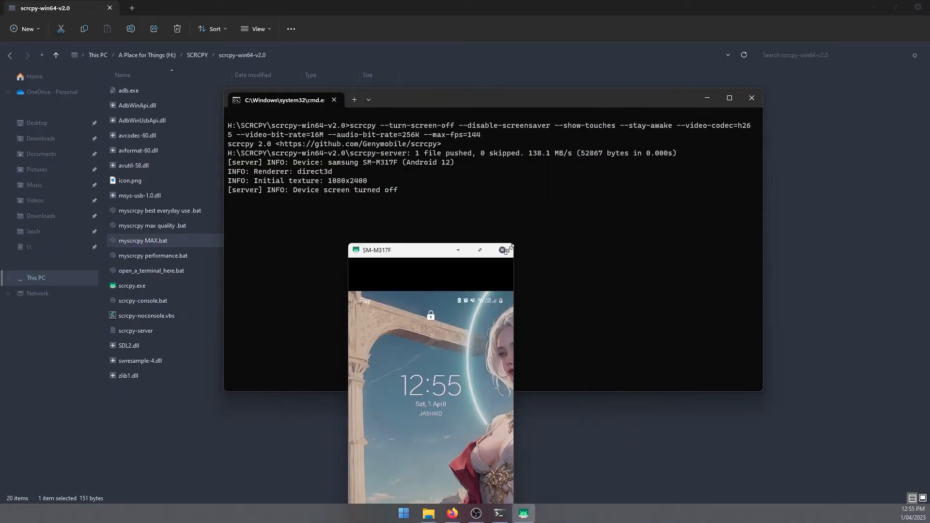
Swipe up to unlock the mirrored Samsung phone and drag the scrcpy window right.
{"action": "left_click_drag", "start_coordinate": [430, 250], "coordinate": [453, 64]}
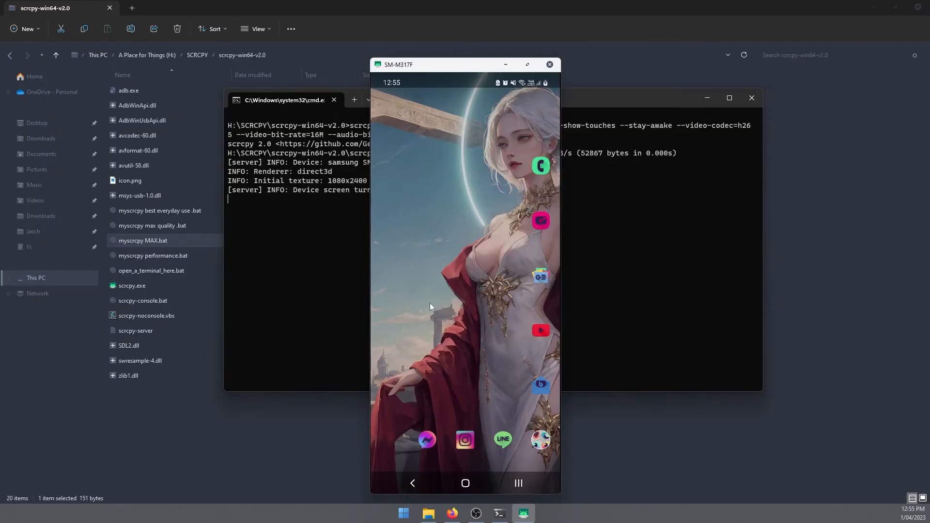
{"action": "left_click_drag", "start_coordinate": [465, 64], "coordinate": [778, 48]}
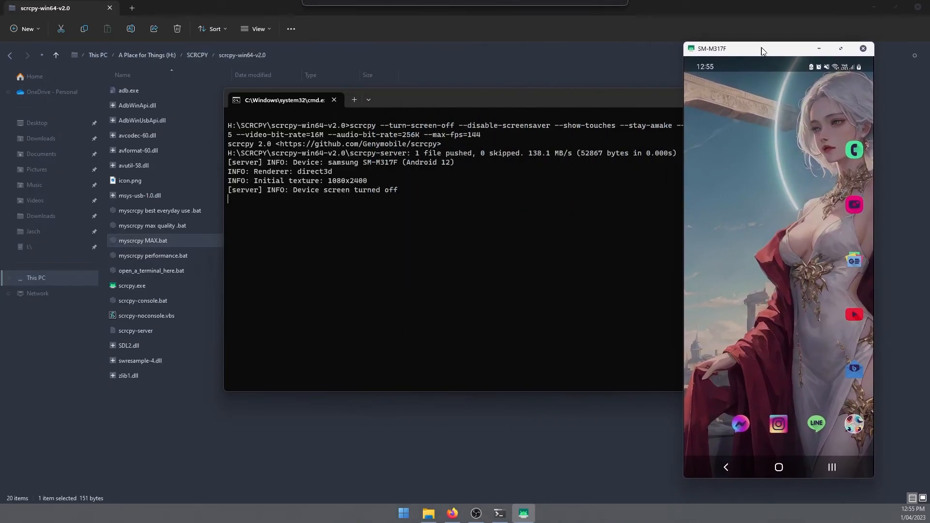